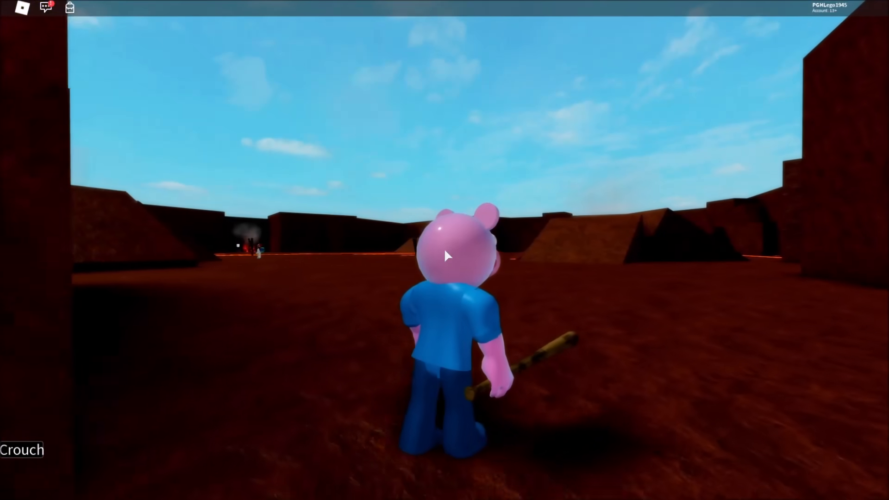
# Step: Respawn the piggy character through the Esc menu's Respawn Character? dialog
pyautogui.press('Escape')
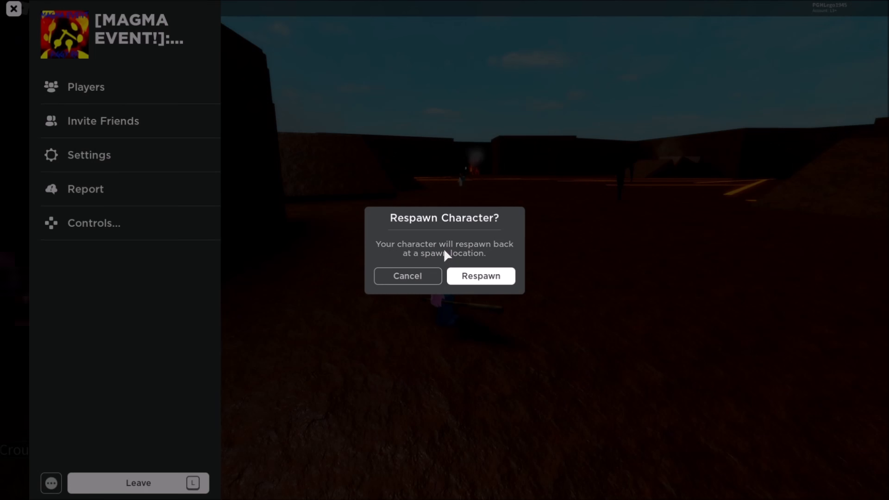
pyautogui.click(480, 276)
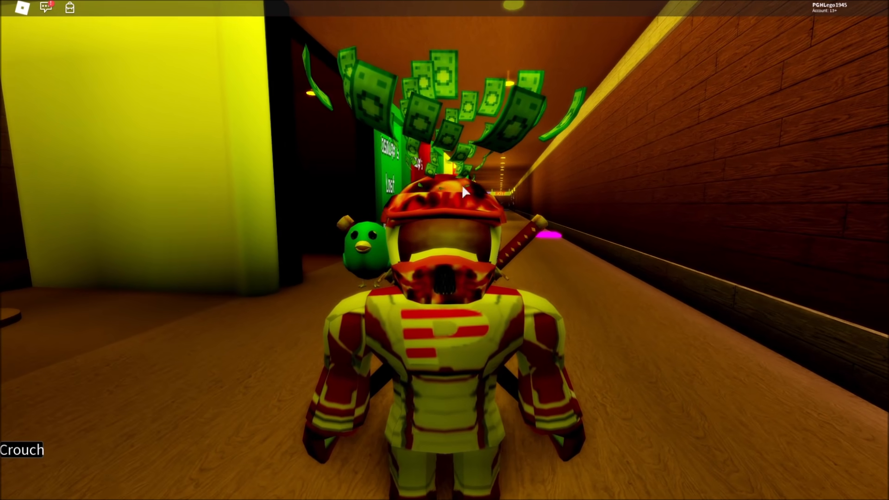
pyautogui.moveTo(336, 124)
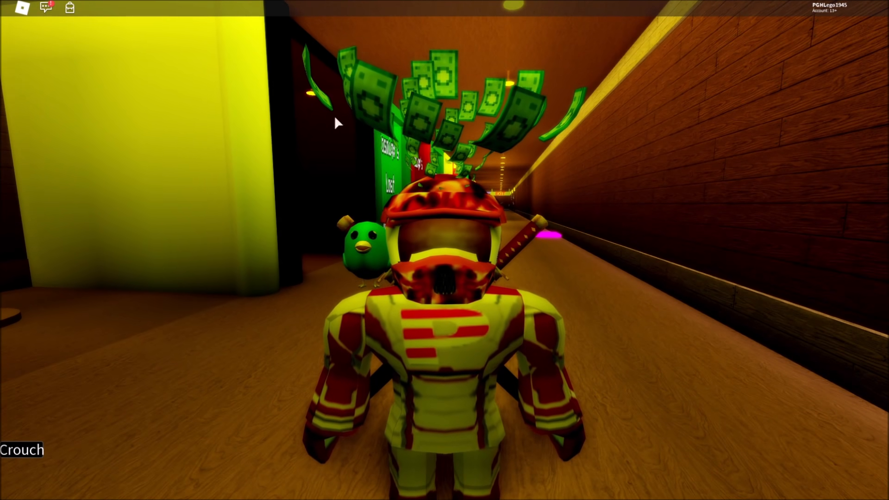
pyautogui.moveTo(584, 271)
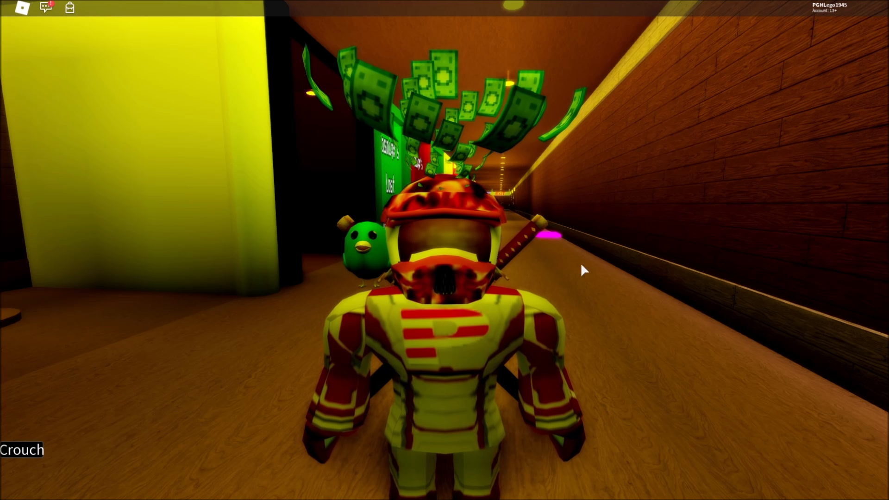